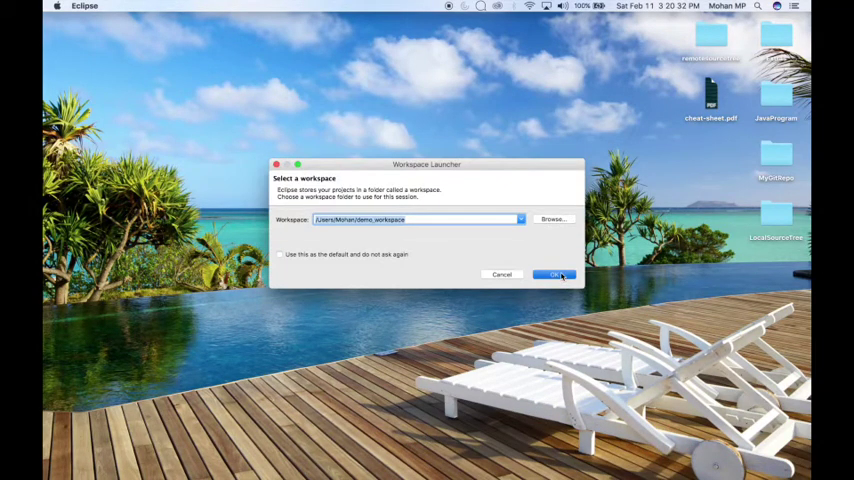
Step: Launch Eclipse into the demo workspace from the Workspace Launcher
click(556, 272)
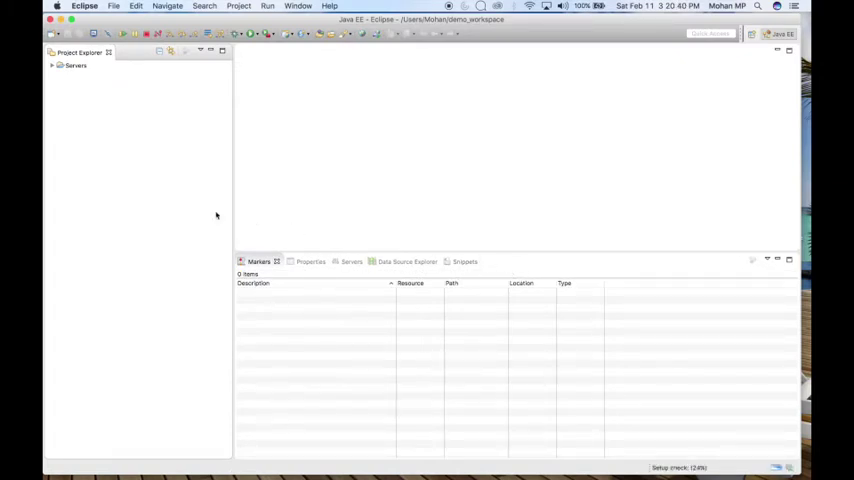
Step: In Preferences filtered by 'net', reach Network Connections > SSH2 Key Management and generate an RSA key
click(68, 8)
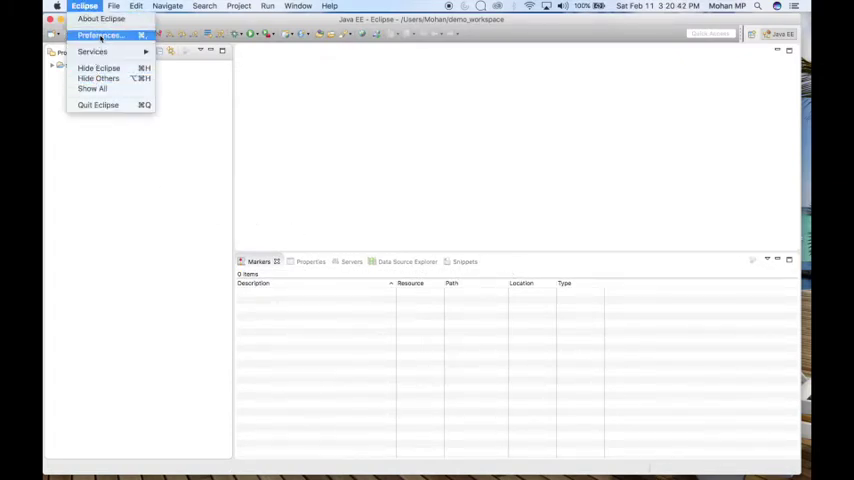
click(100, 44)
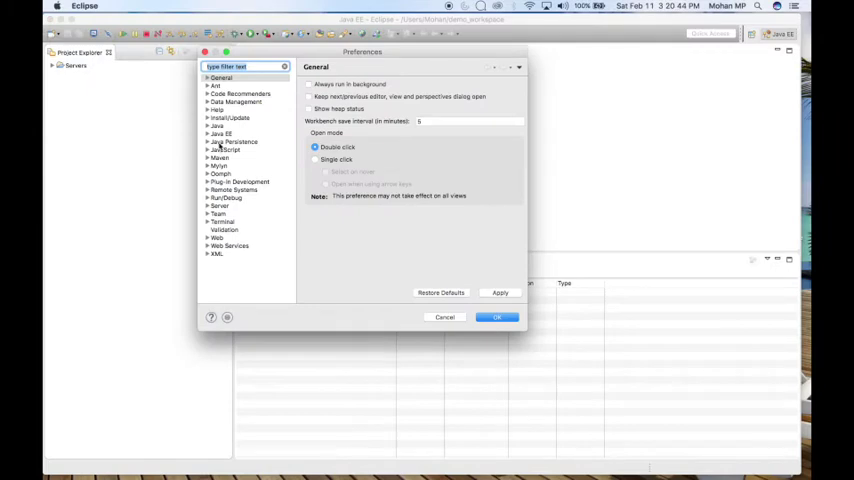
text(net)
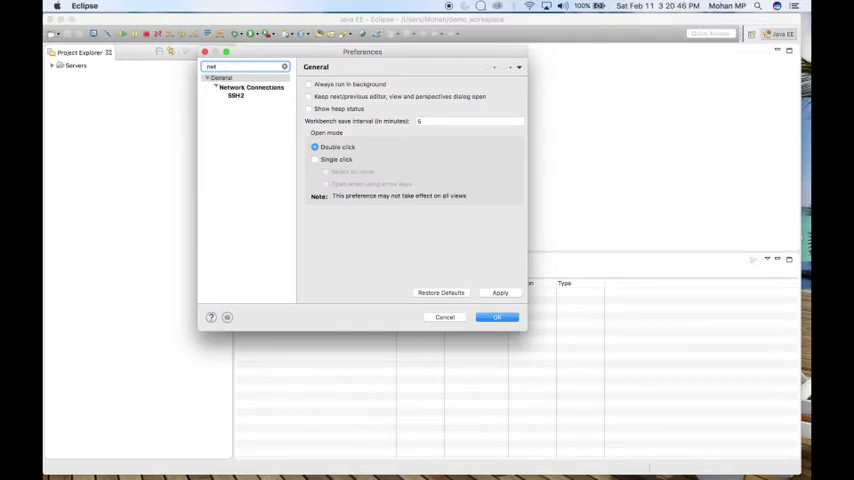
click(242, 96)
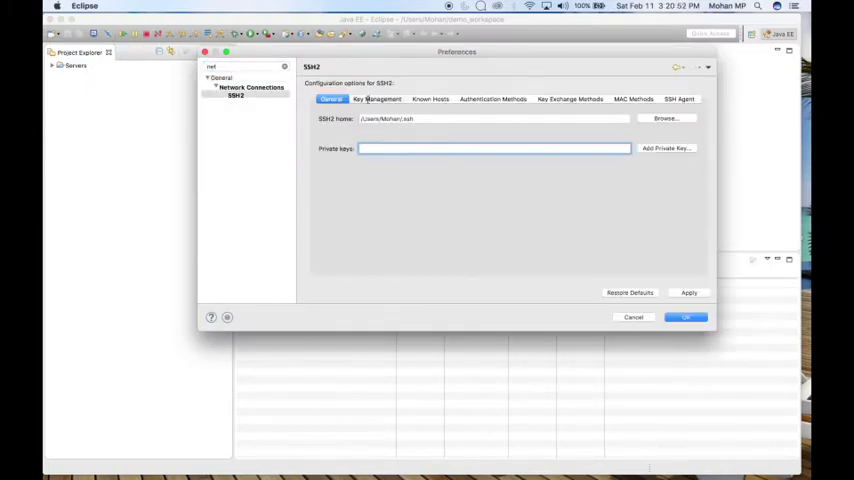
click(378, 98)
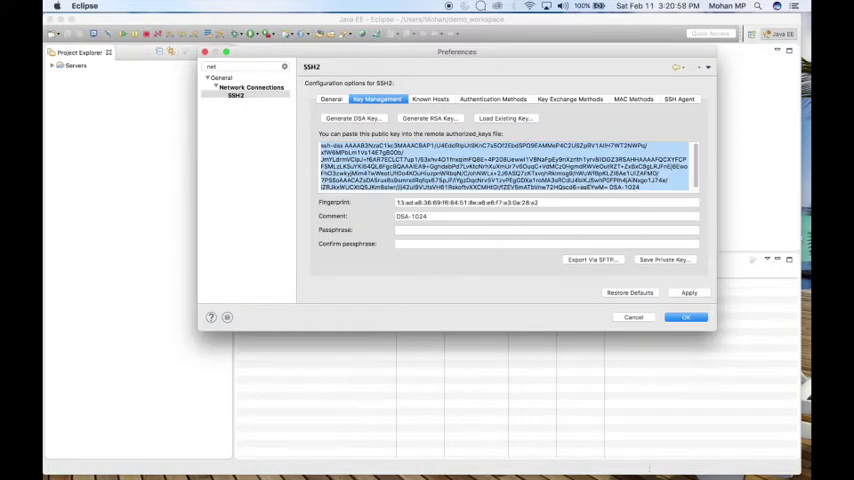
Step: Save the private key to the ssh folder with no passphrase and close Preferences with OK
click(664, 260)
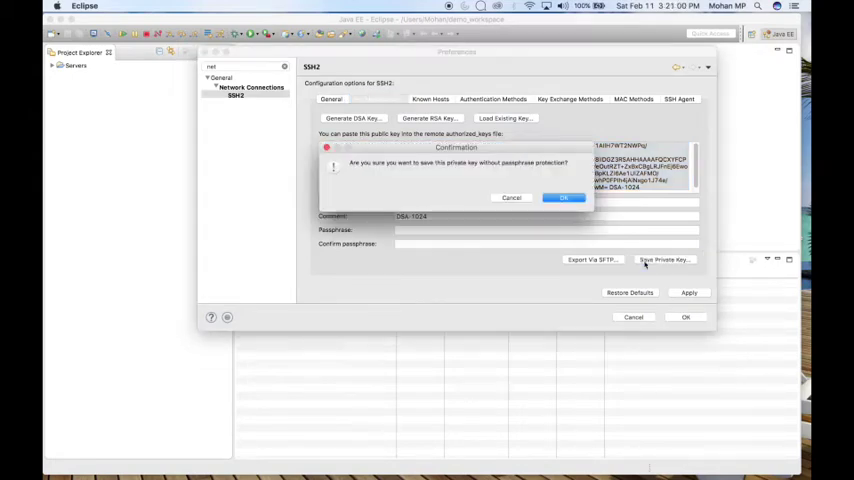
click(564, 196)
text(id_dsa_newkey)
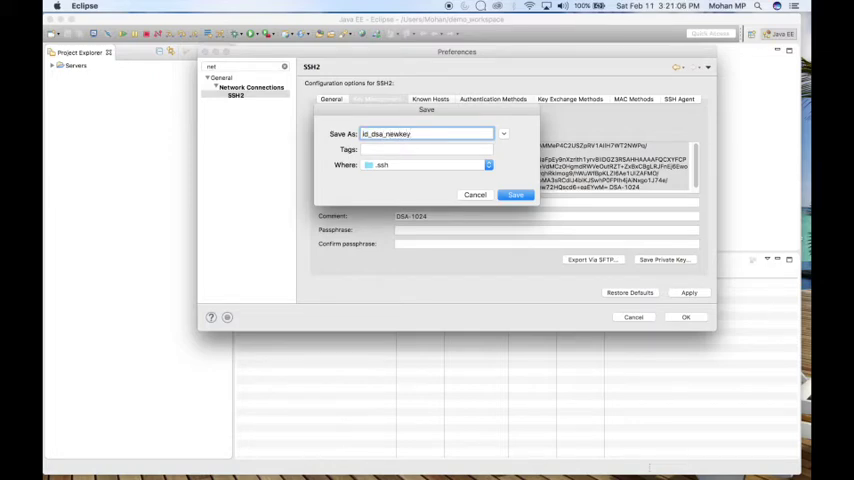
click(512, 194)
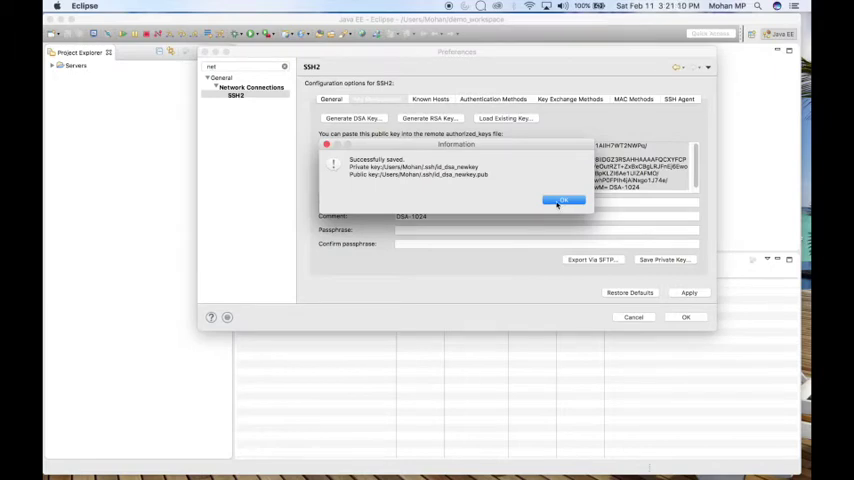
click(564, 200)
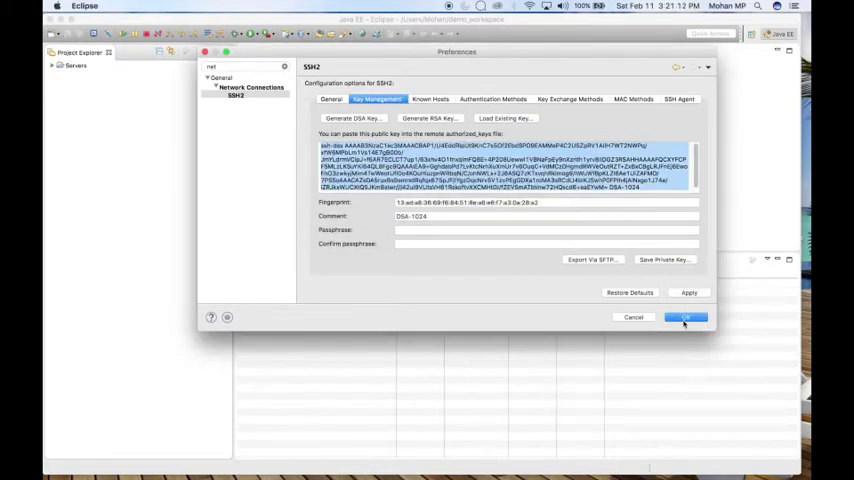
click(686, 316)
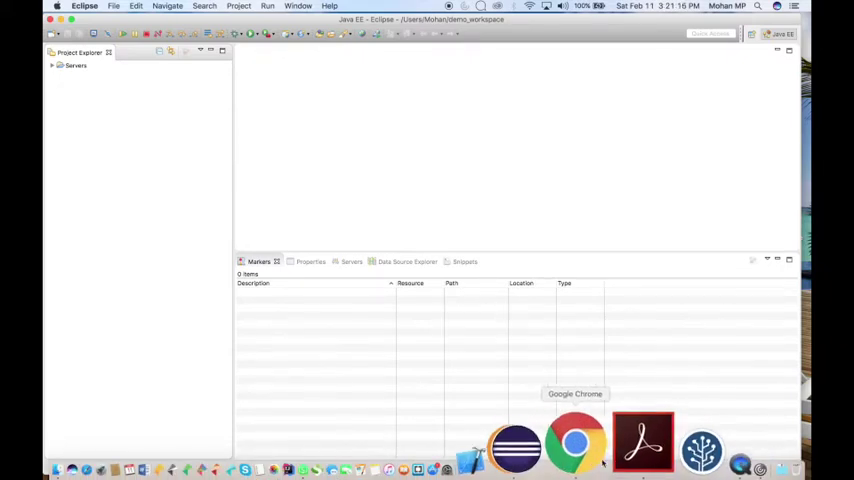
Step: In Chrome go to bitbucket.org and log in with the account credentials
click(568, 444)
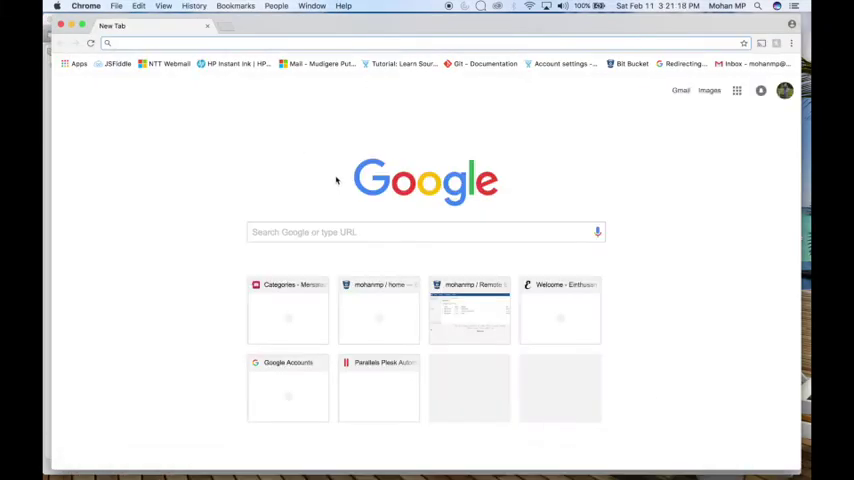
text(bitbucket.org)
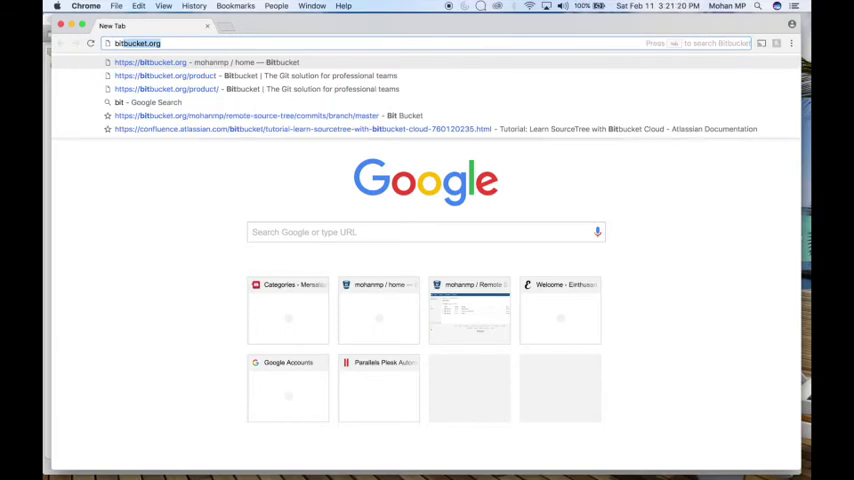
click(176, 76)
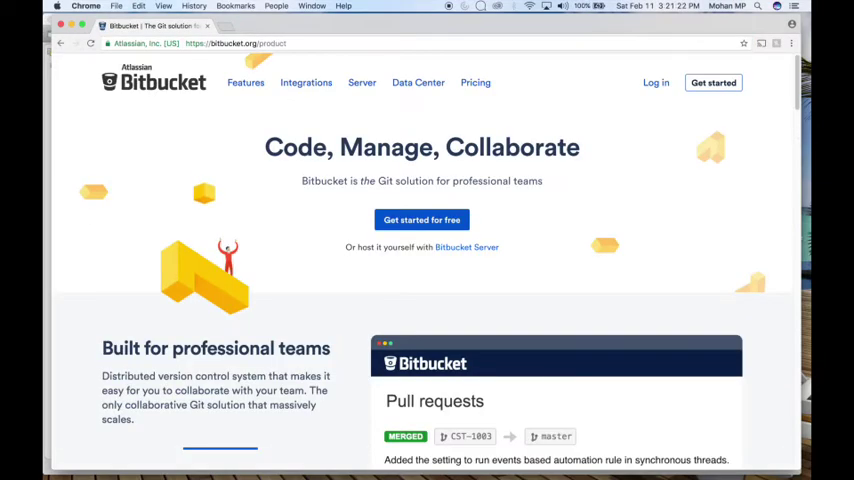
click(656, 82)
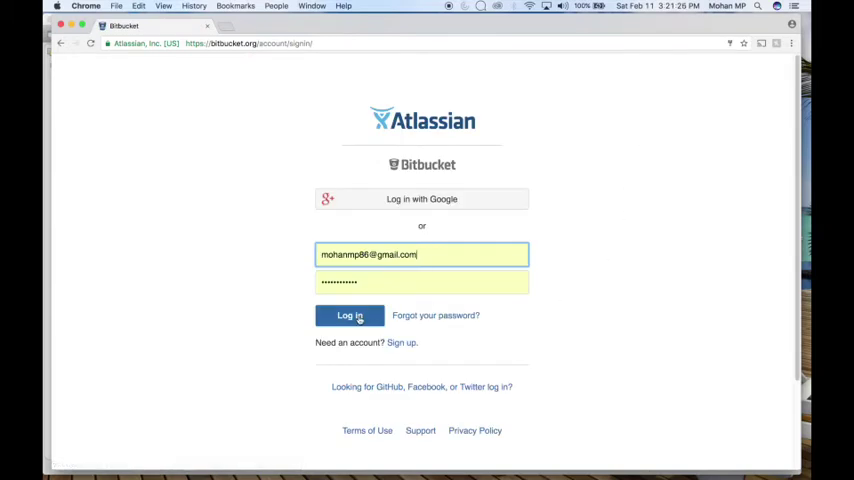
mouse_move(348, 316)
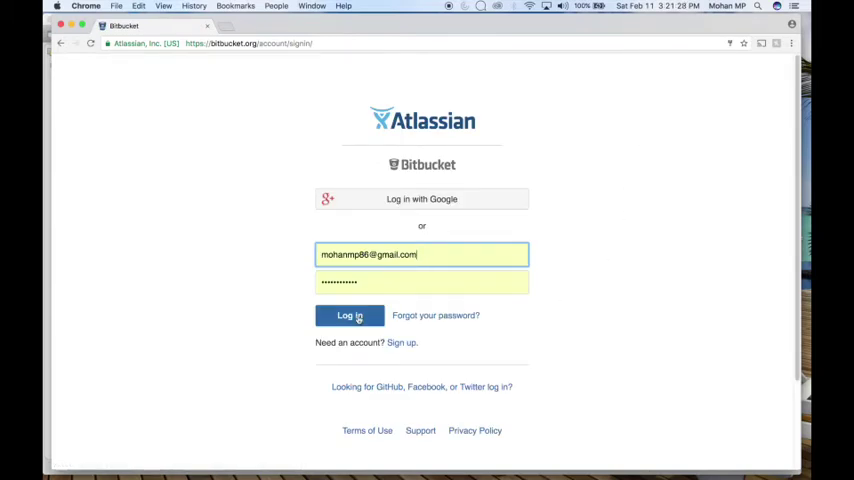
click(348, 316)
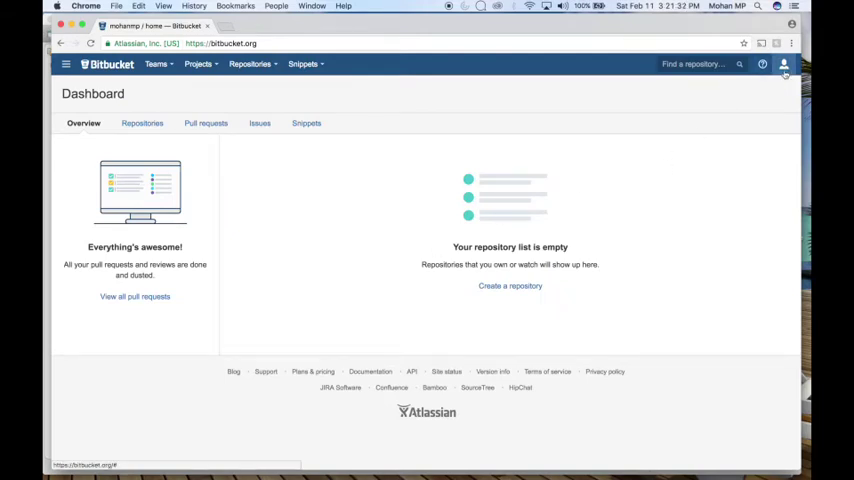
Step: Reach the SSH keys page through the avatar menu's Bitbucket settings
click(784, 64)
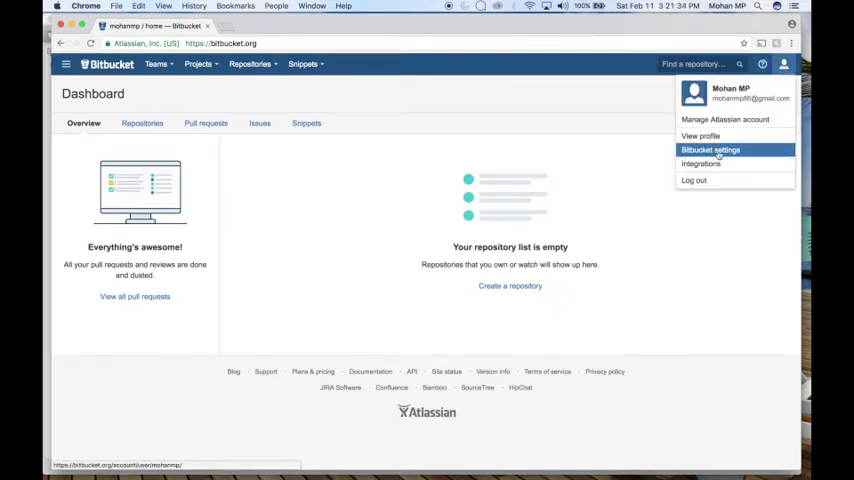
click(712, 148)
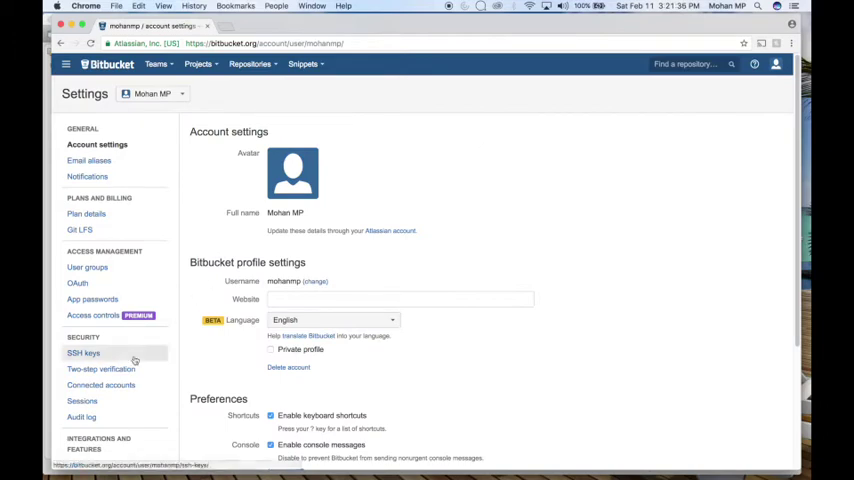
click(84, 352)
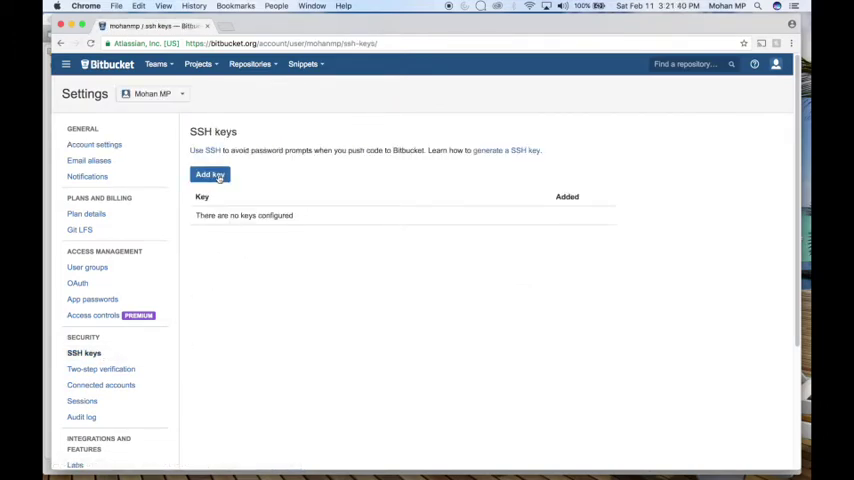
Step: Add the pasted public key to the account labelled 'ssh key'
click(208, 174)
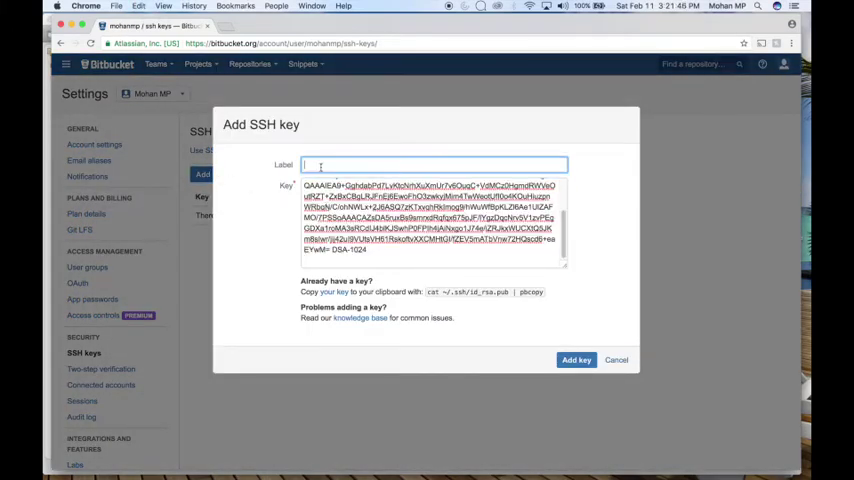
text(ssh key)
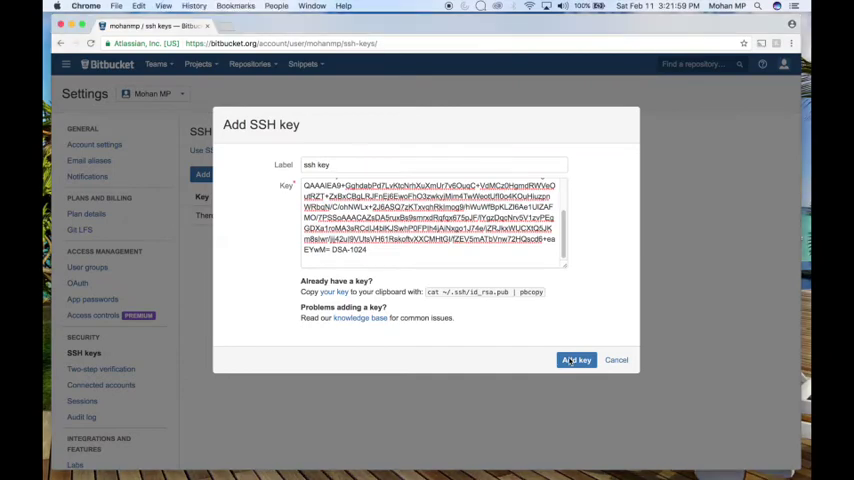
click(576, 360)
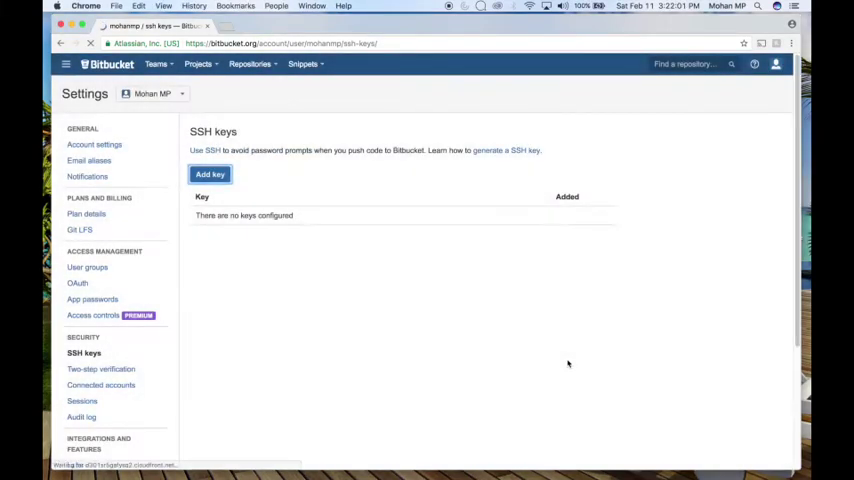
click(210, 174)
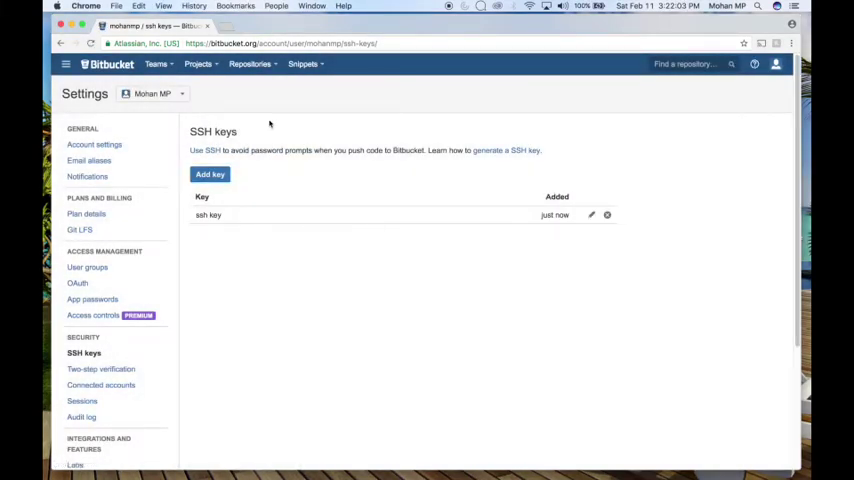
Step: Create a private Git repository named 'ssh demo'
click(252, 64)
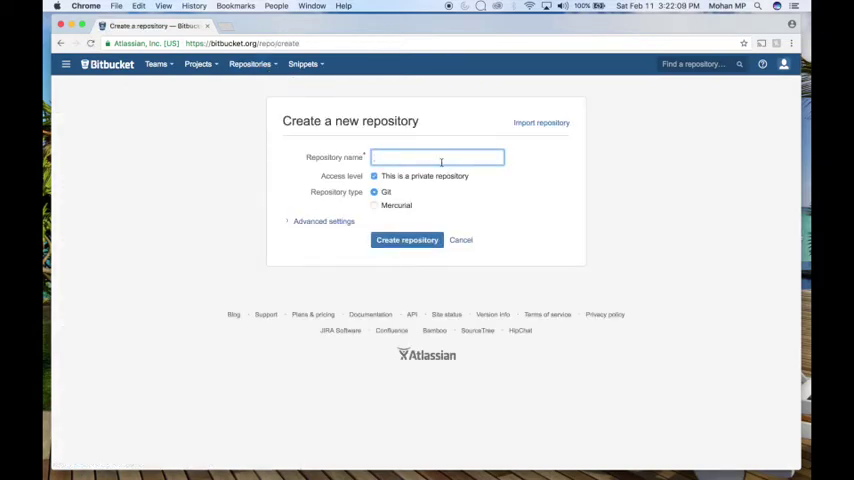
text(ssh demo)
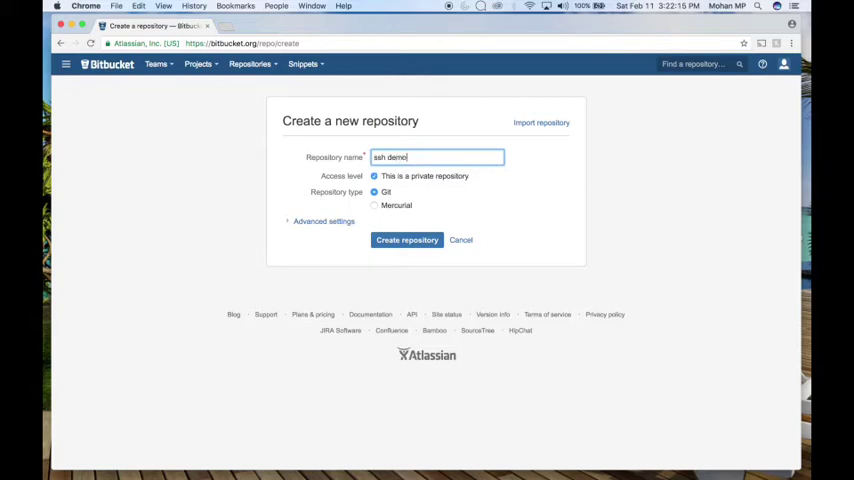
click(408, 240)
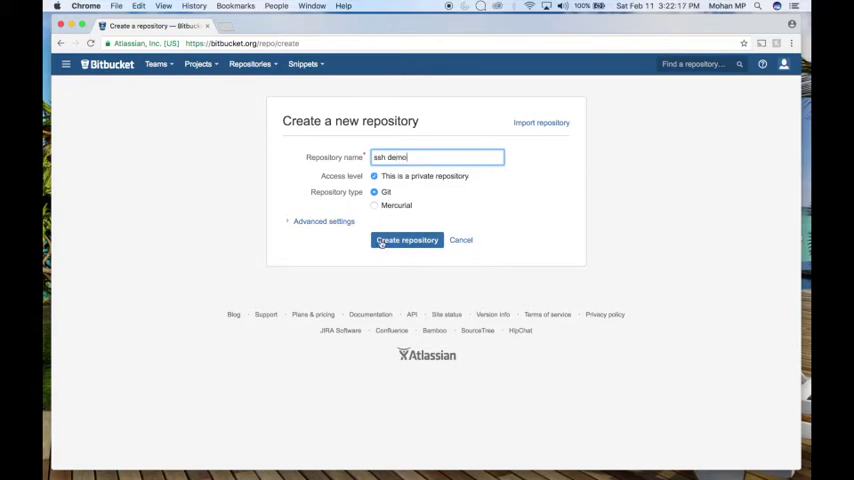
click(408, 240)
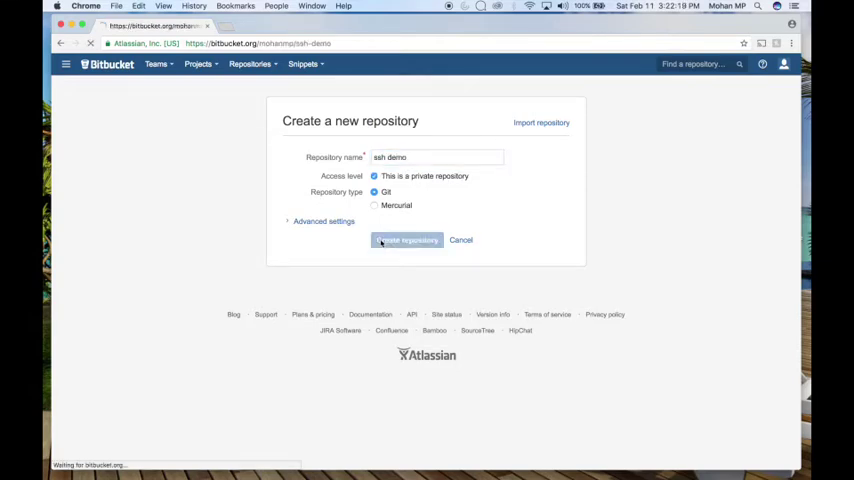
click(408, 240)
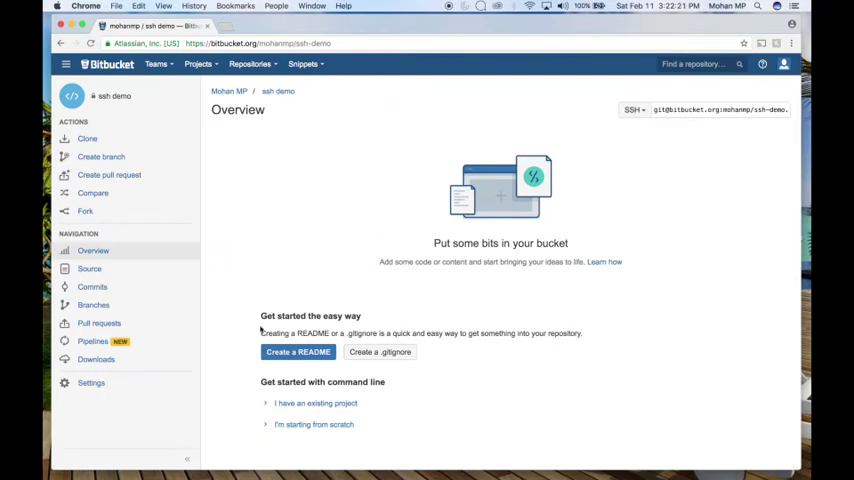
Step: Create a README.md from the template and commit it with the created-online message
click(298, 352)
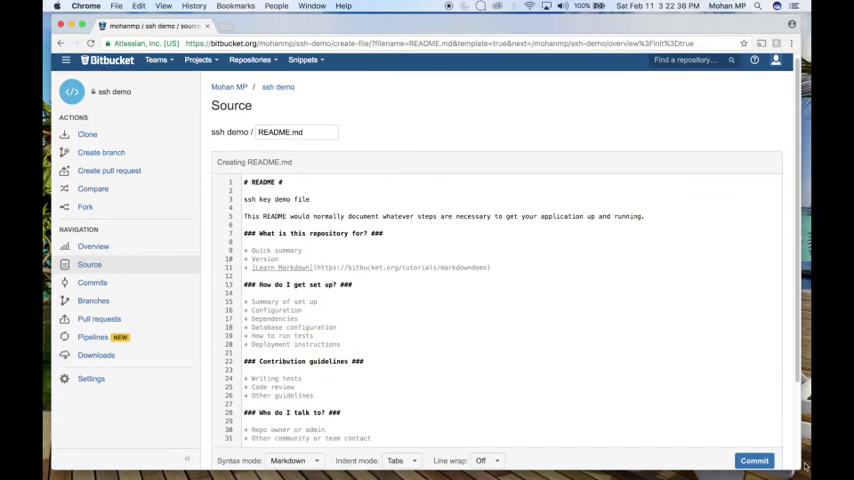
click(768, 456)
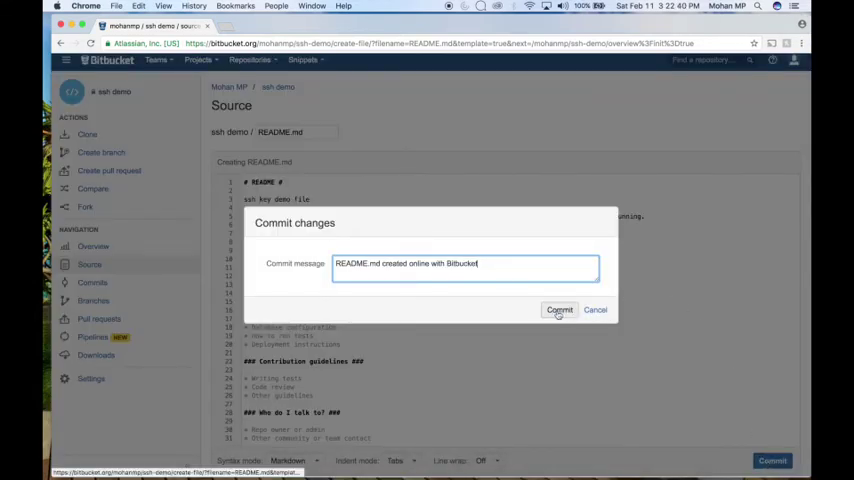
click(558, 308)
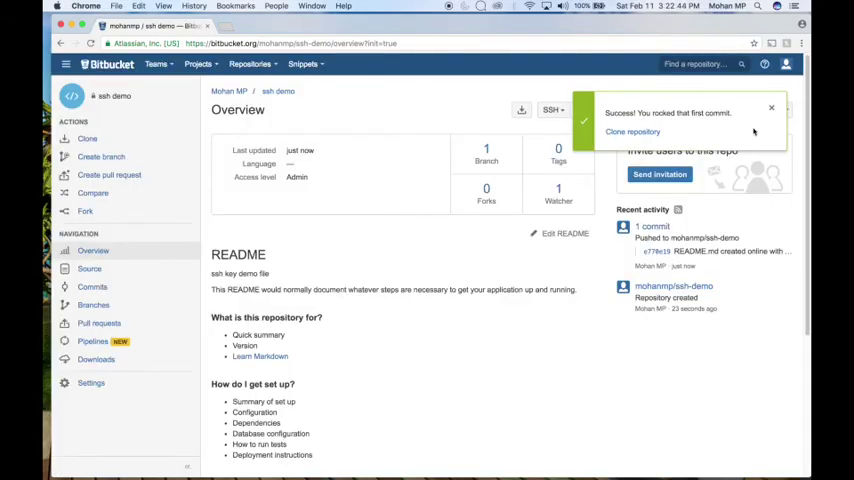
Step: Dismiss the commit success notice and show the repository's Clone options
click(772, 108)
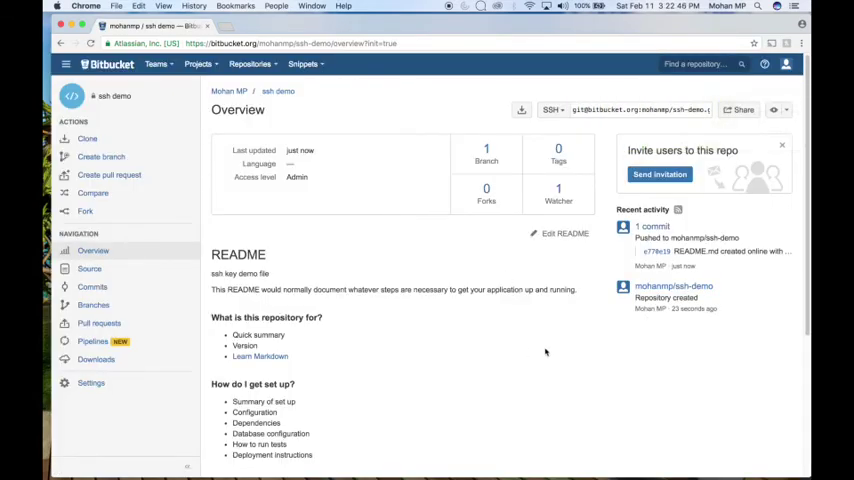
mouse_move(88, 138)
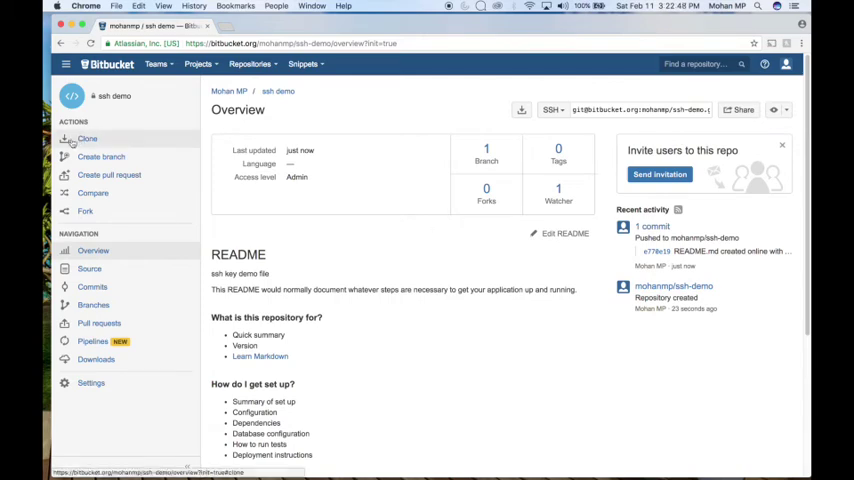
click(88, 138)
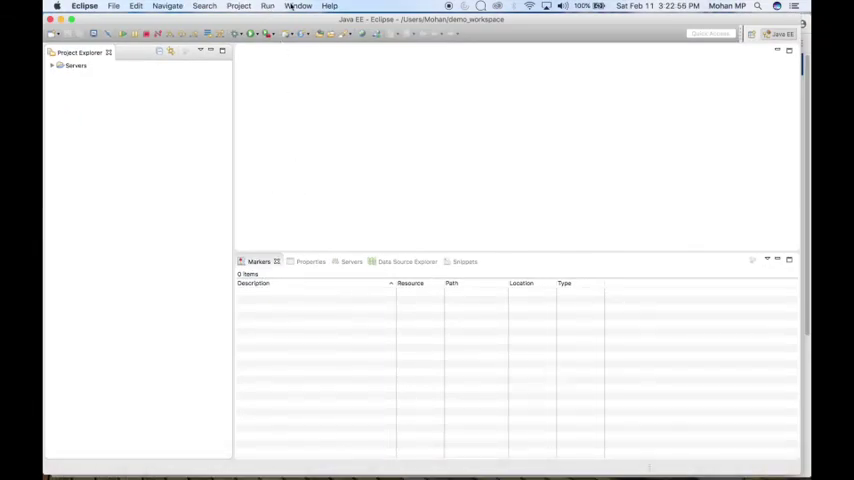
Step: Through Window > Show View > Other filtered by 'git', open the Git Repositories view
click(292, 6)
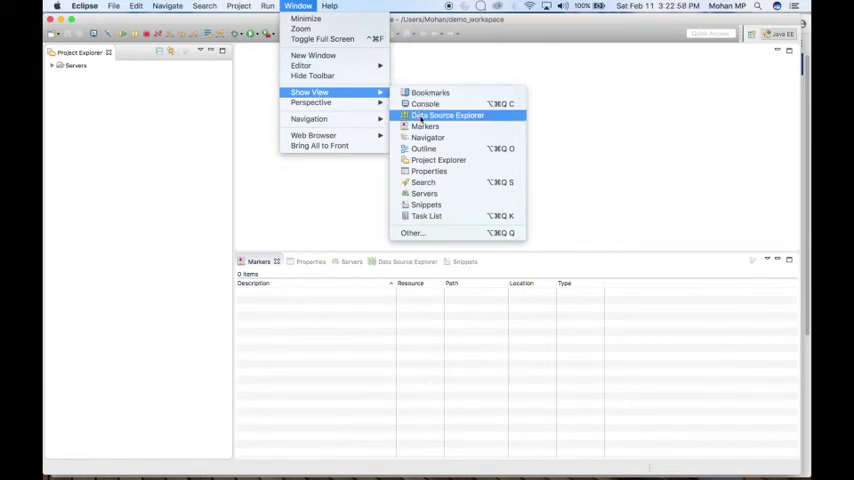
mouse_move(424, 232)
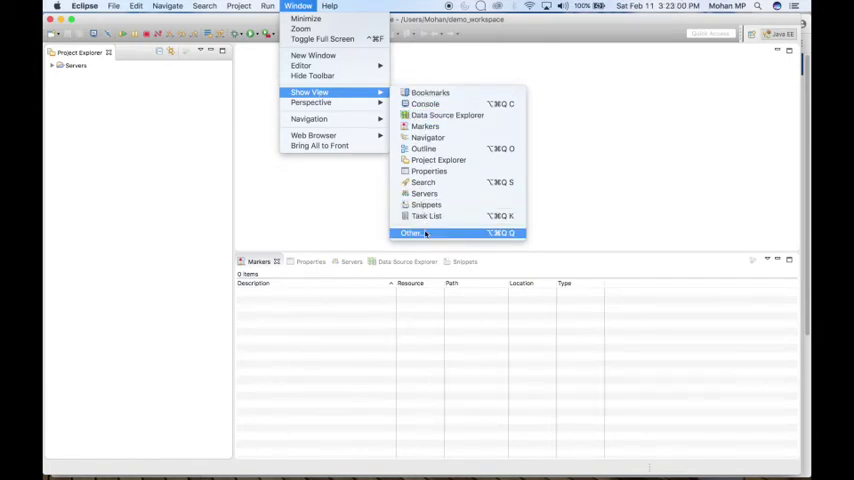
click(412, 232)
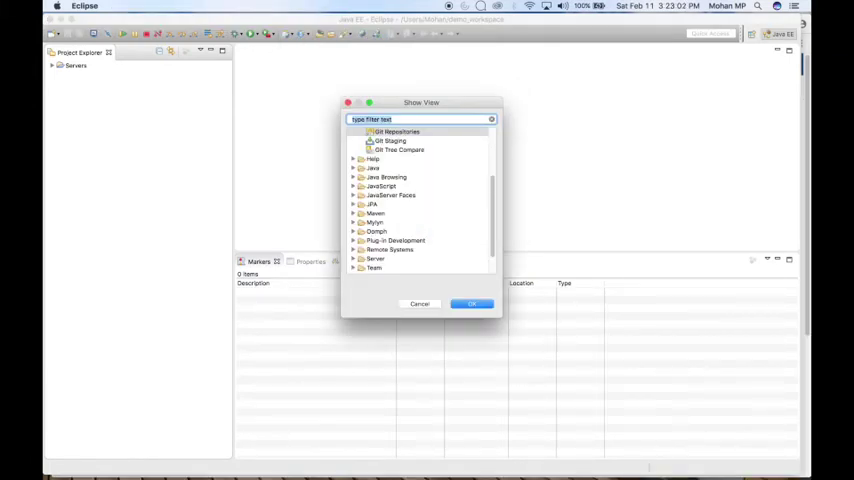
text(git)
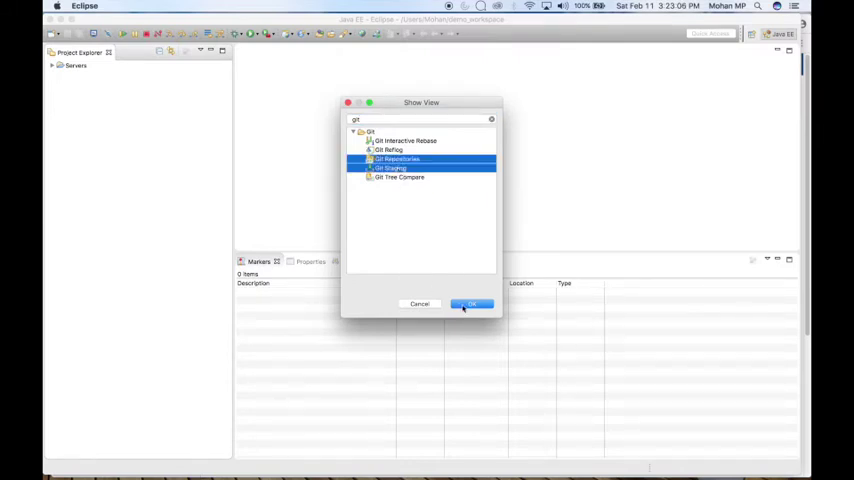
click(470, 304)
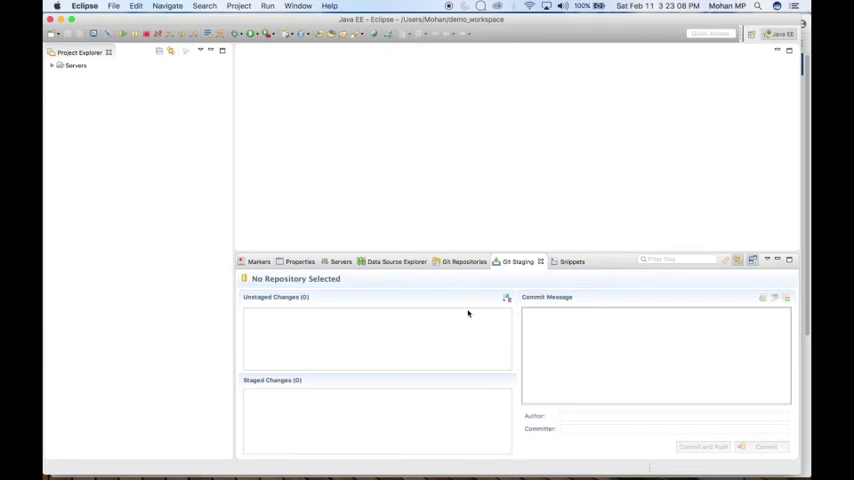
Step: Start Clone a Git repository with the Bitbucket SSH URI, protocol ssh, and continue to branch selection
click(460, 260)
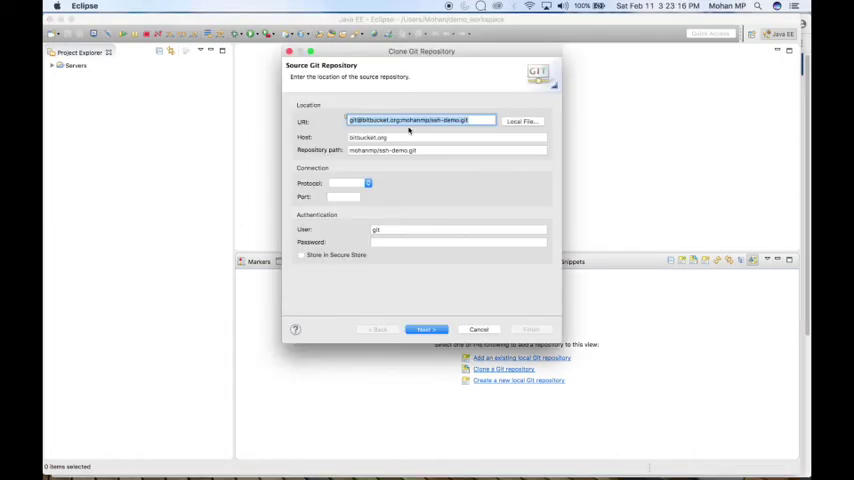
mouse_move(594, 456)
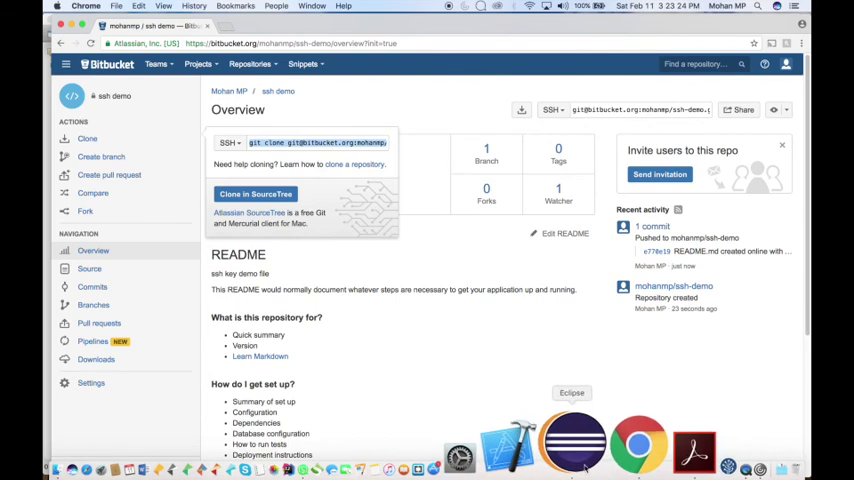
click(350, 184)
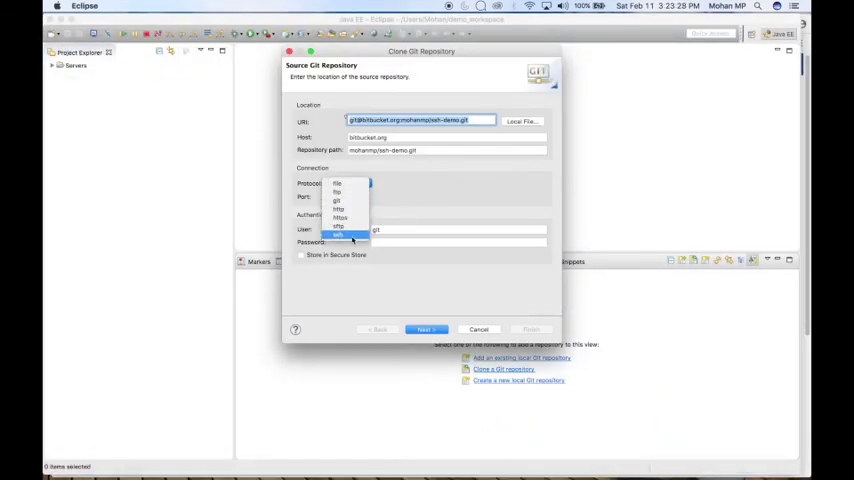
click(340, 234)
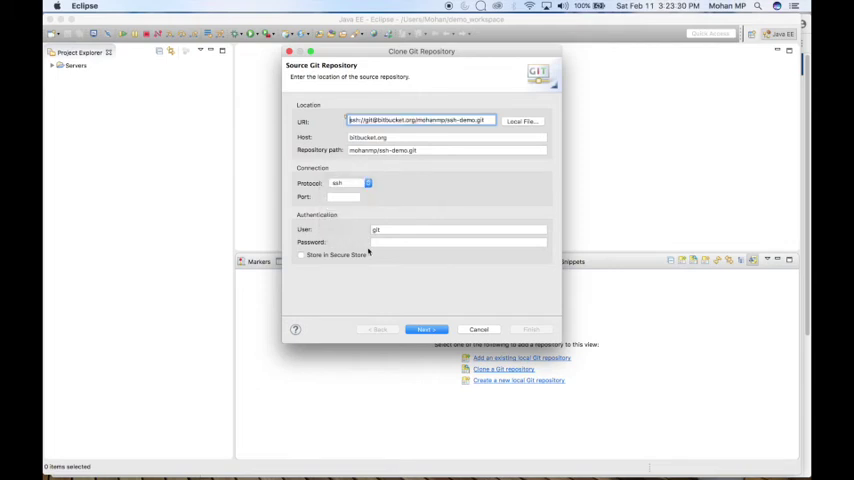
mouse_move(336, 220)
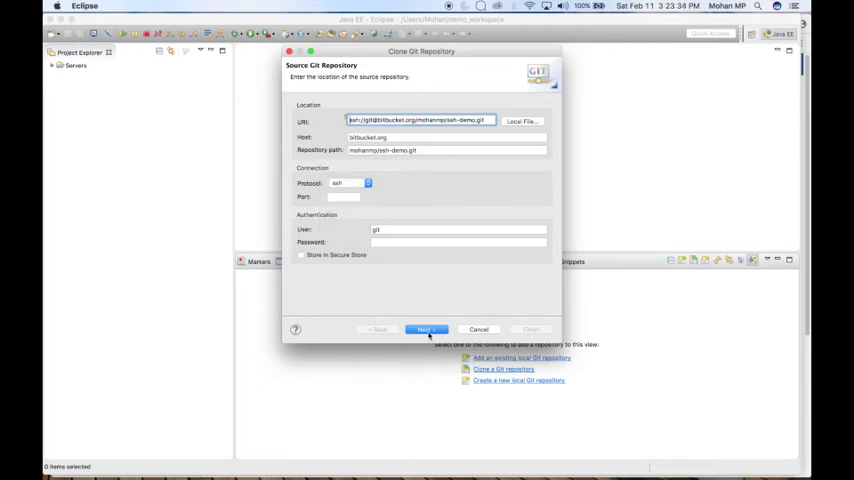
click(426, 328)
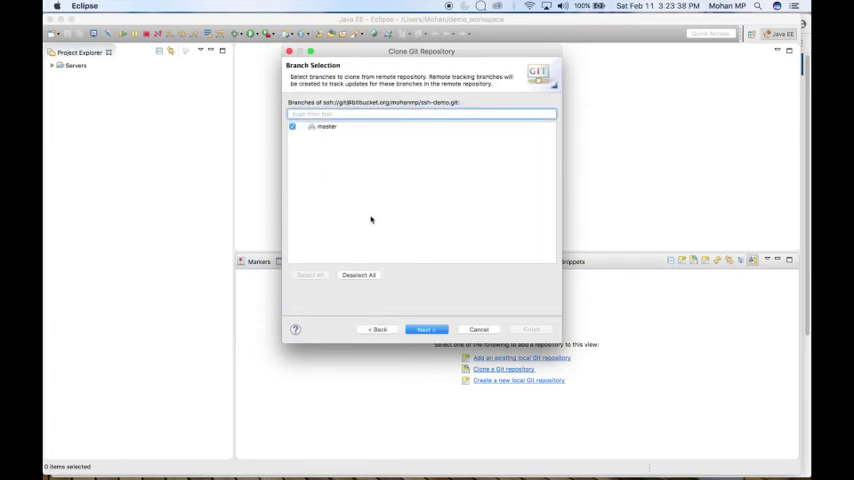
mouse_move(384, 224)
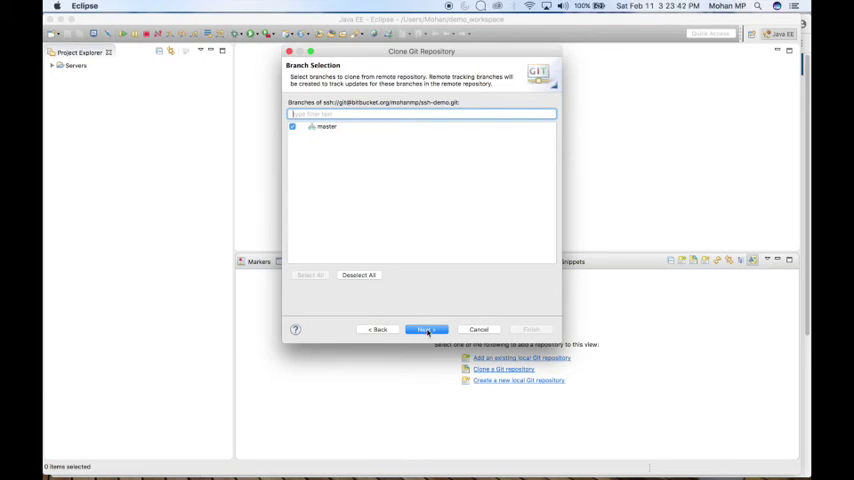
Step: Clone the master branch with existing Eclipse projects imported, adding ssh-demo to Git Repositories
click(424, 328)
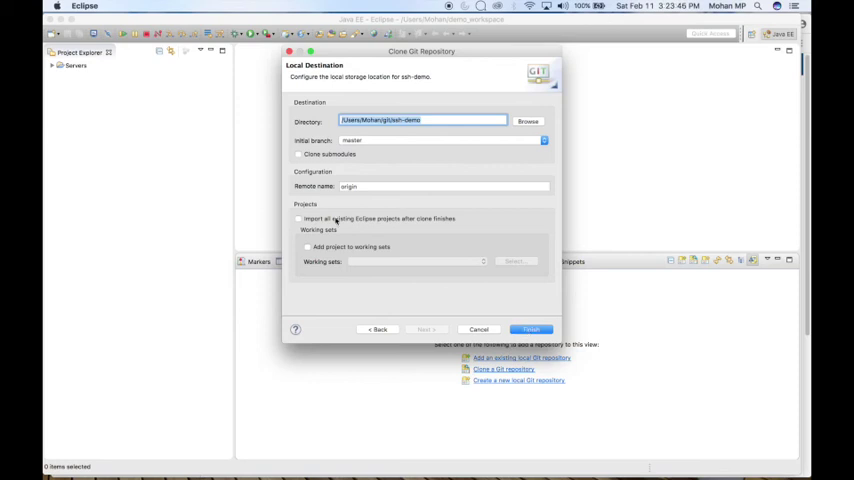
click(300, 218)
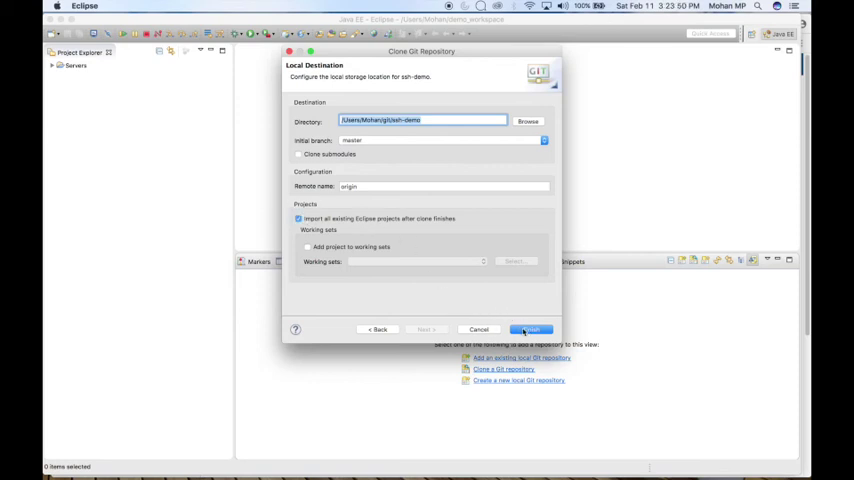
click(530, 328)
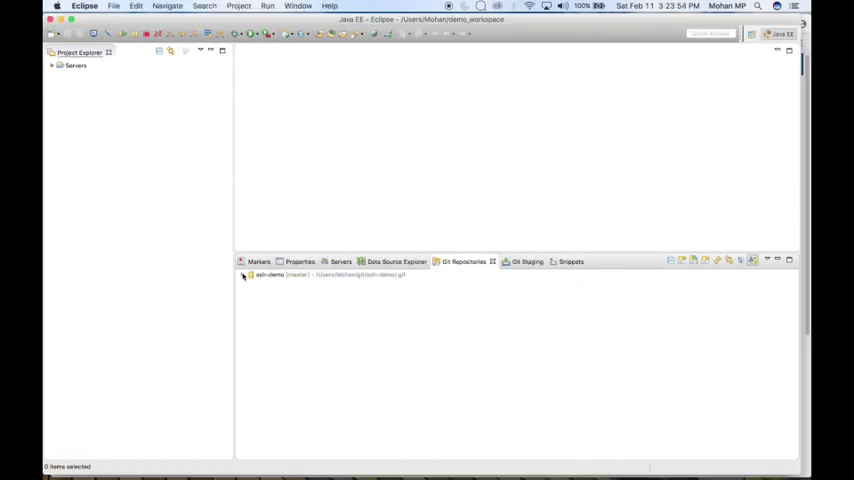
Step: Expand ssh-demo's Working Tree and open README.md in the editor
click(242, 276)
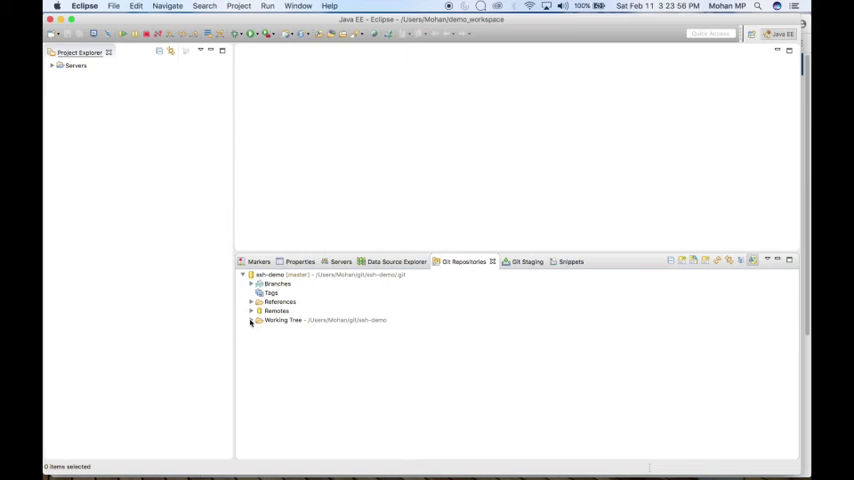
click(252, 320)
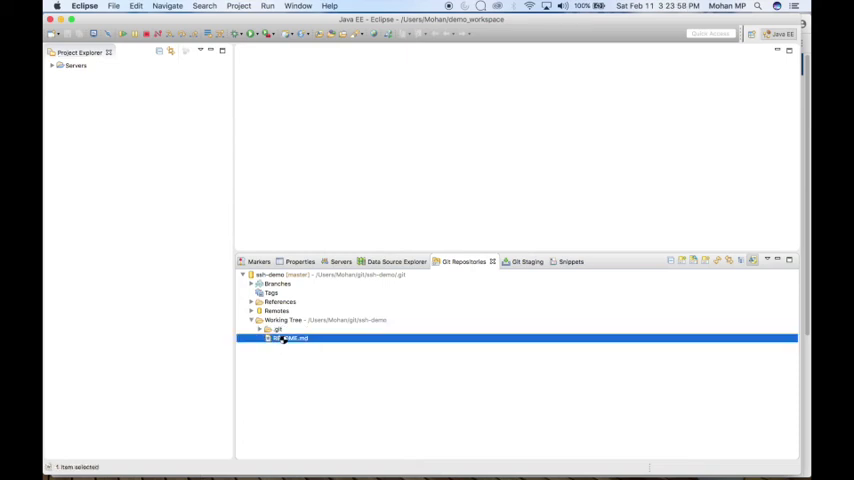
double_click(290, 338)
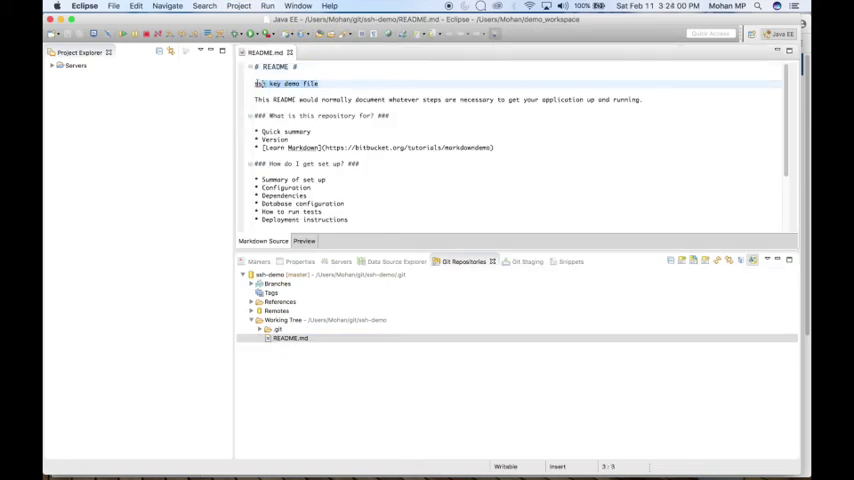